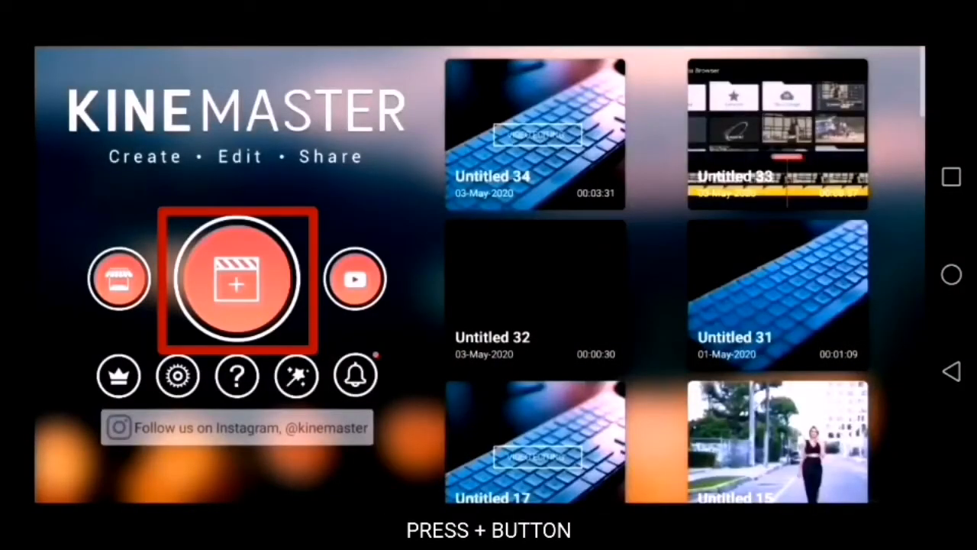
Step: Create a new project with a 16:9 widescreen aspect ratio
{"action": "left_click", "coordinate": [237, 278]}
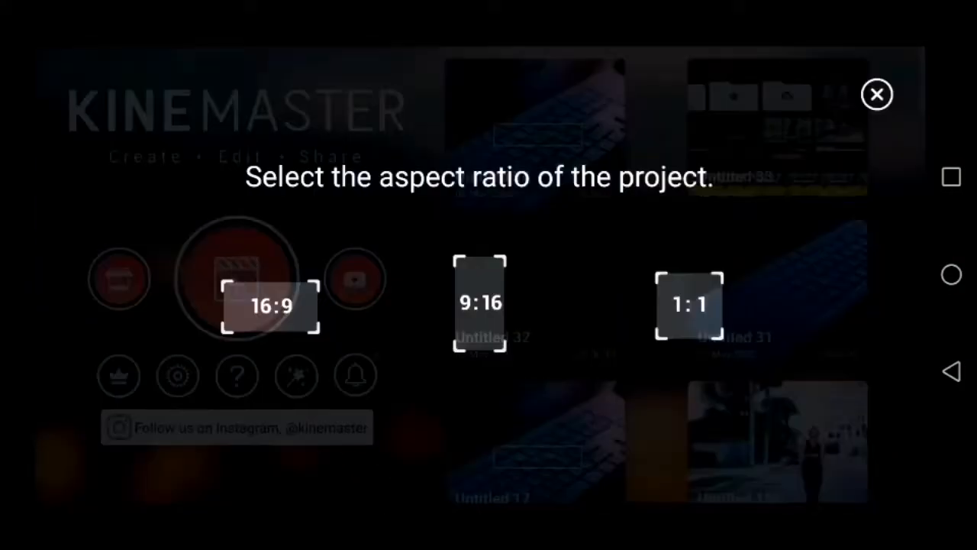
{"action": "left_click", "coordinate": [271, 306]}
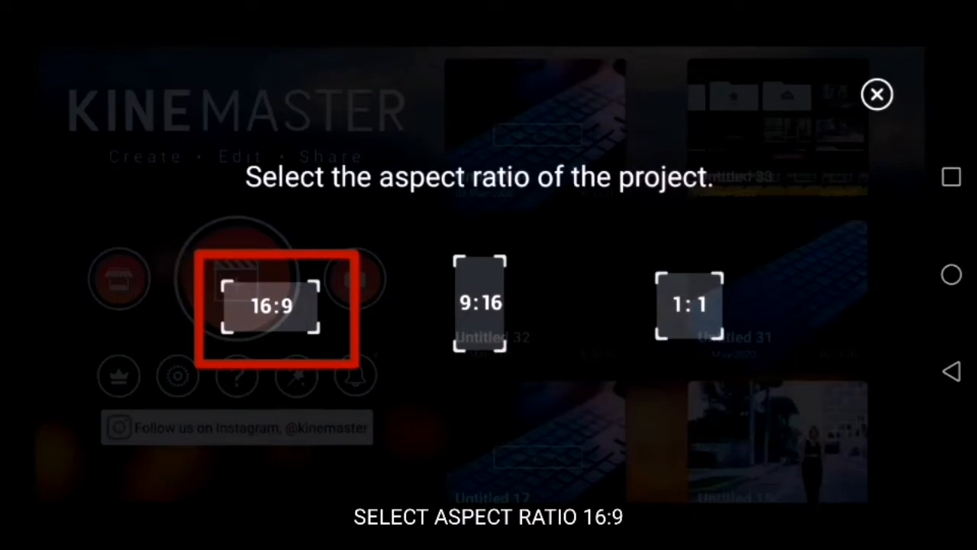
{"action": "left_click", "coordinate": [271, 306]}
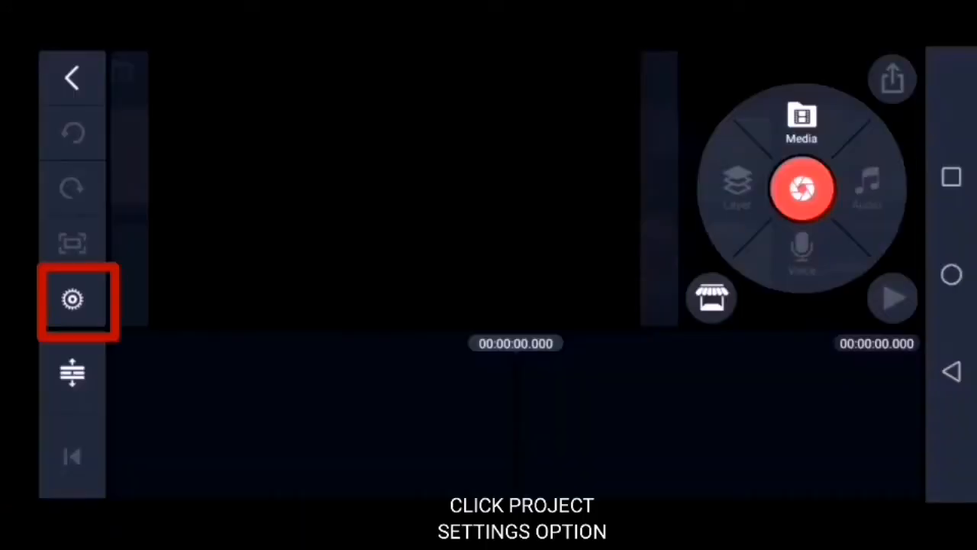
Step: In Project Settings, make photo clips default to Fill screen and apply
{"action": "left_click", "coordinate": [73, 297]}
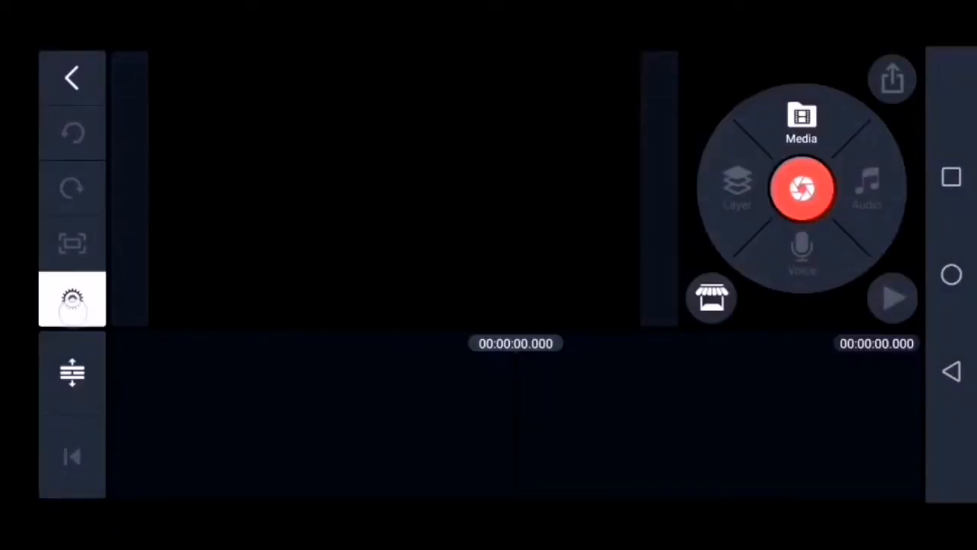
{"action": "left_click", "coordinate": [71, 298]}
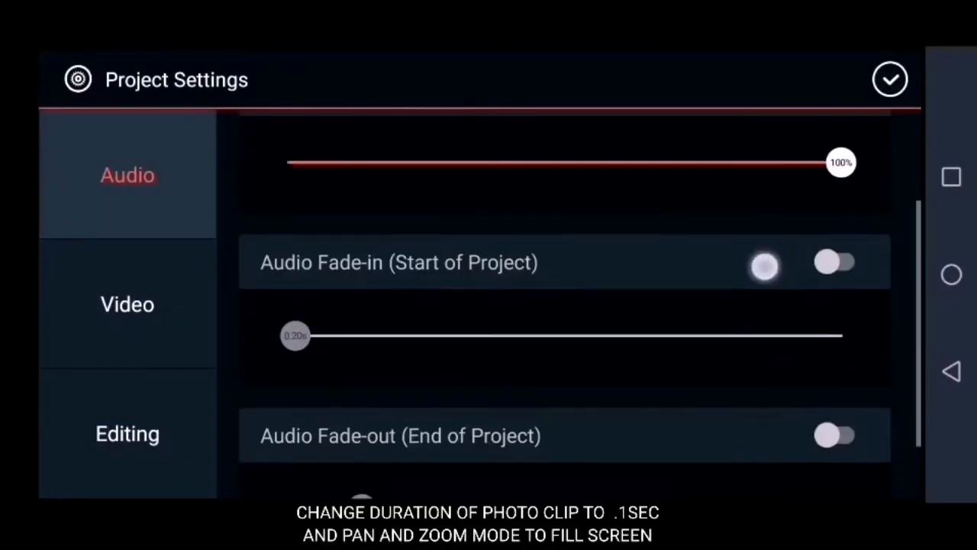
{"action": "left_click", "coordinate": [127, 433]}
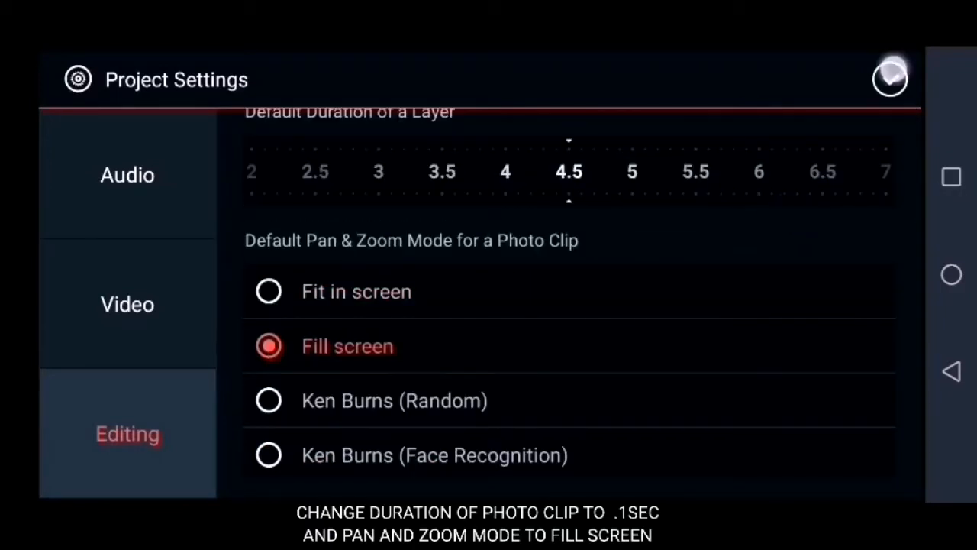
{"action": "left_click", "coordinate": [891, 79]}
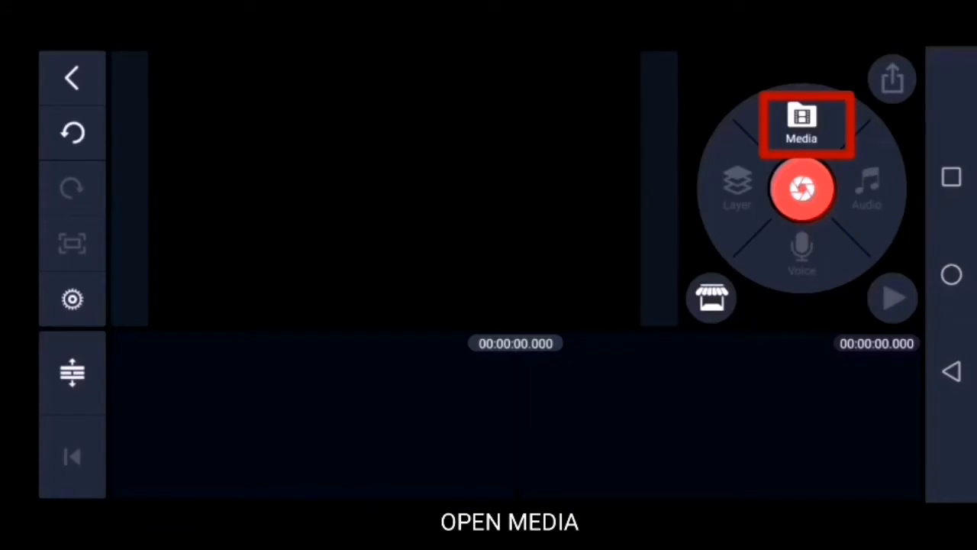
Step: Add about 50 downloaded photos to the timeline and export them as a video
{"action": "left_click", "coordinate": [802, 124]}
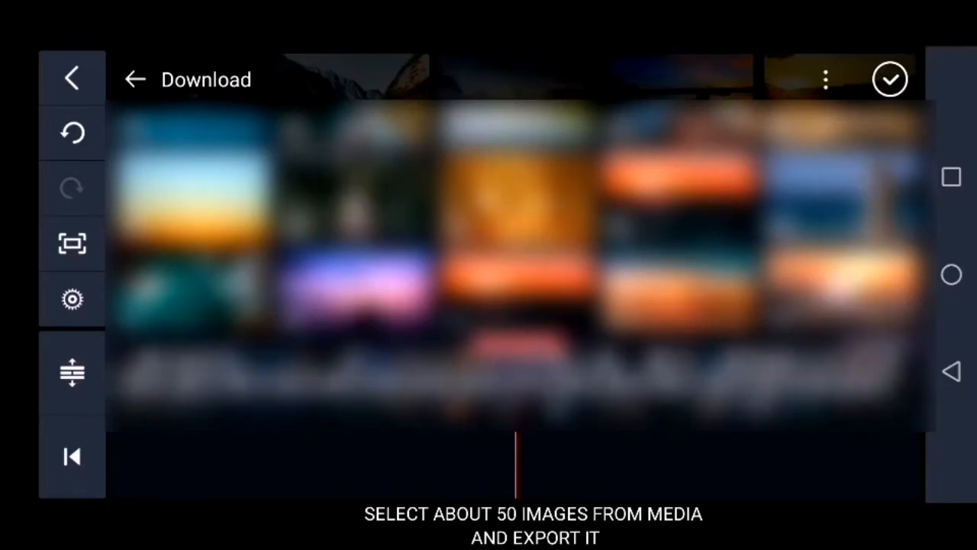
{"action": "left_click", "coordinate": [890, 79]}
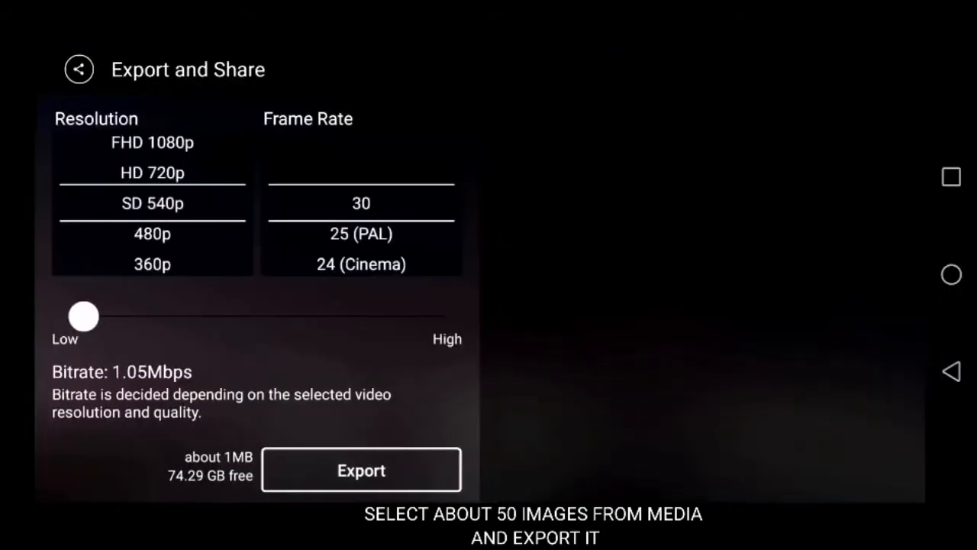
{"action": "left_click", "coordinate": [361, 469]}
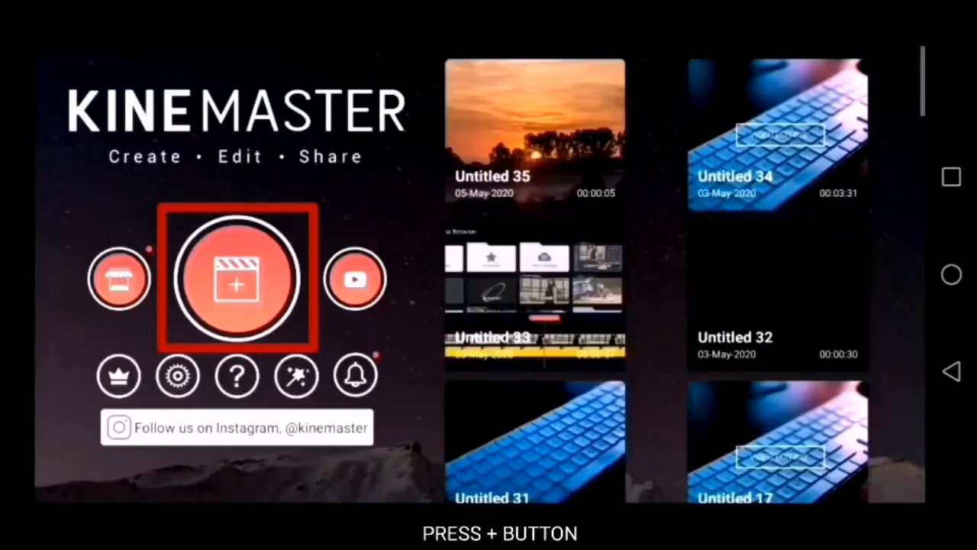
Step: Create another new project with a 16:9 aspect ratio
{"action": "left_click", "coordinate": [237, 279]}
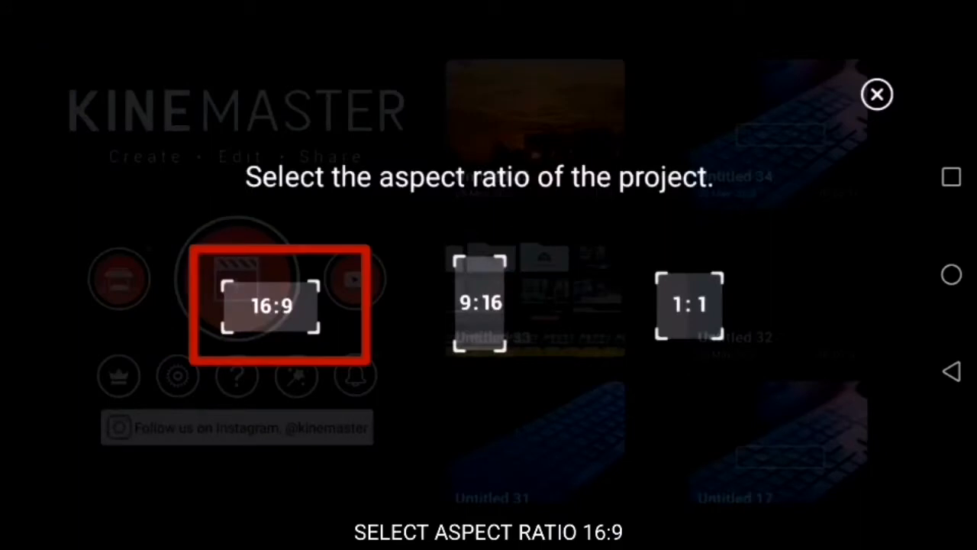
{"action": "left_click", "coordinate": [270, 306]}
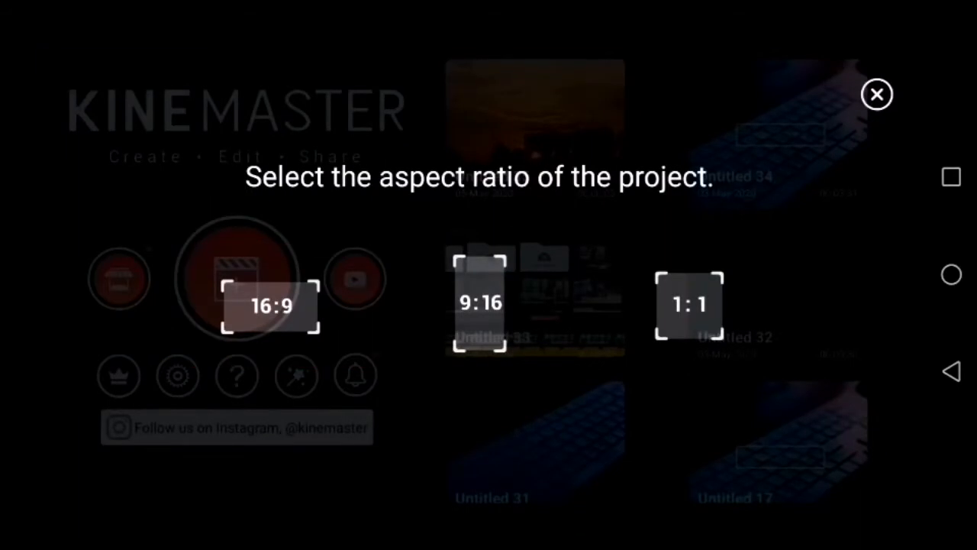
{"action": "left_click", "coordinate": [270, 305]}
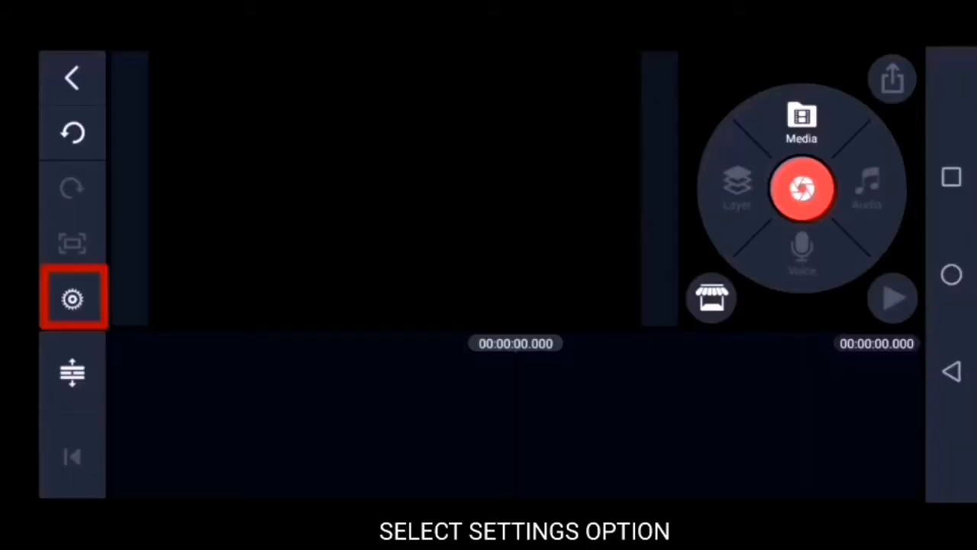
Step: Adjust the default photo clip duration and Pan & Zoom mode in Project Settings
{"action": "left_click", "coordinate": [72, 297]}
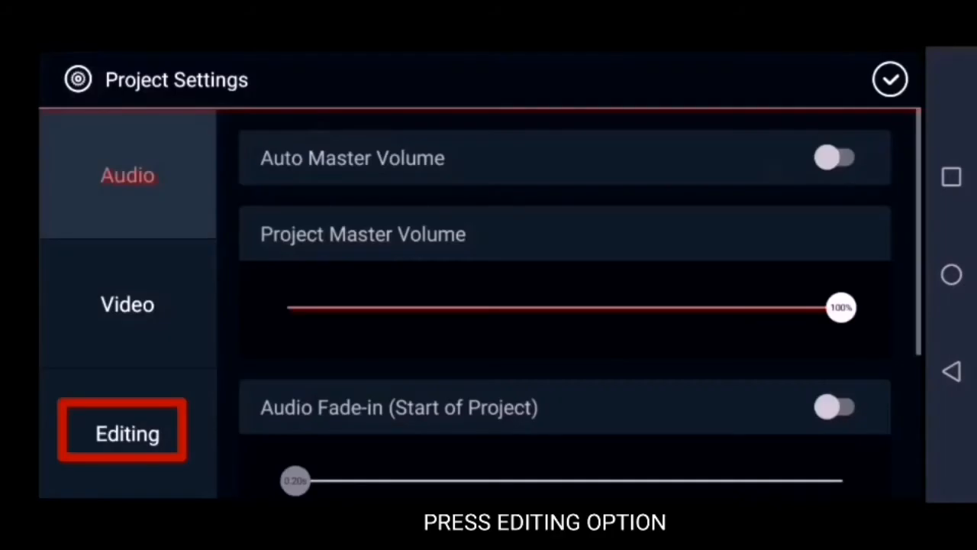
{"action": "left_click", "coordinate": [127, 433]}
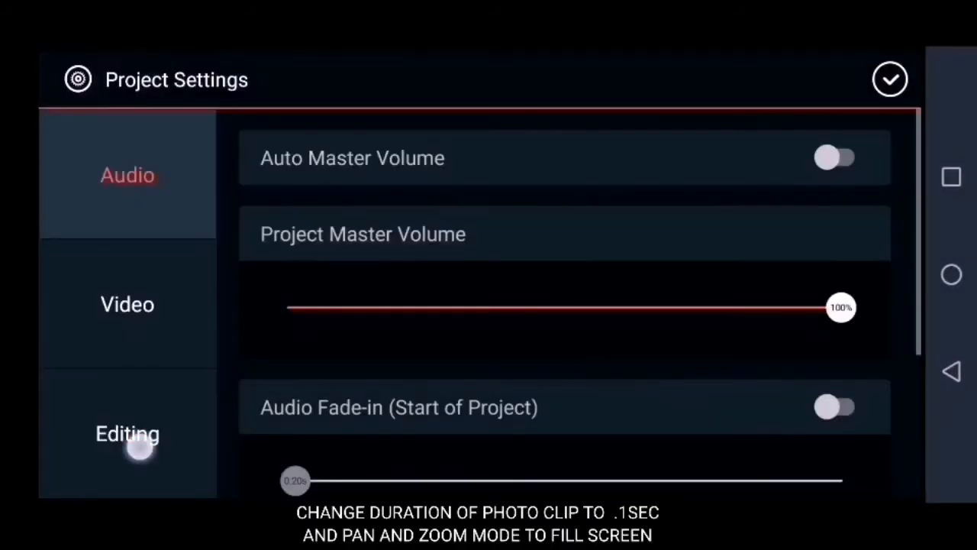
{"action": "left_click", "coordinate": [127, 433]}
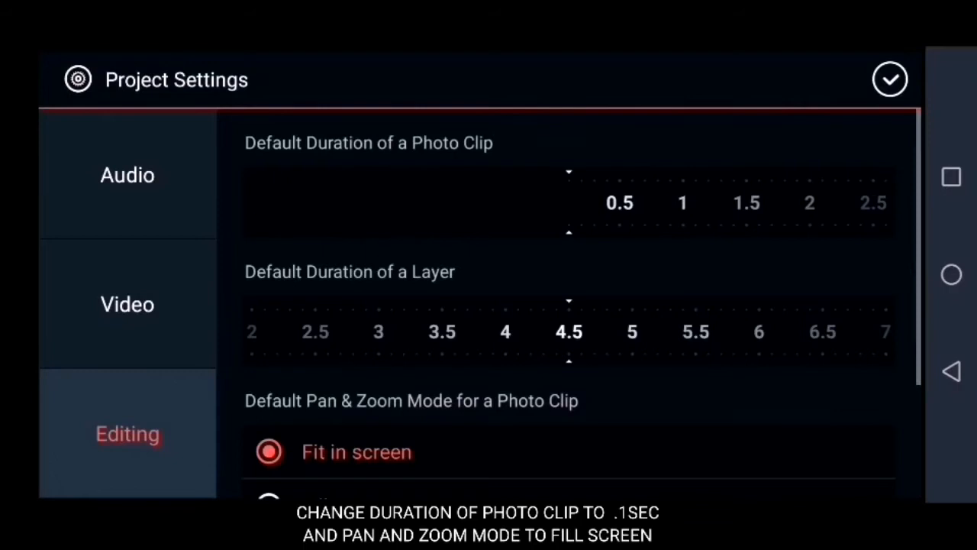
{"action": "left_click", "coordinate": [890, 78]}
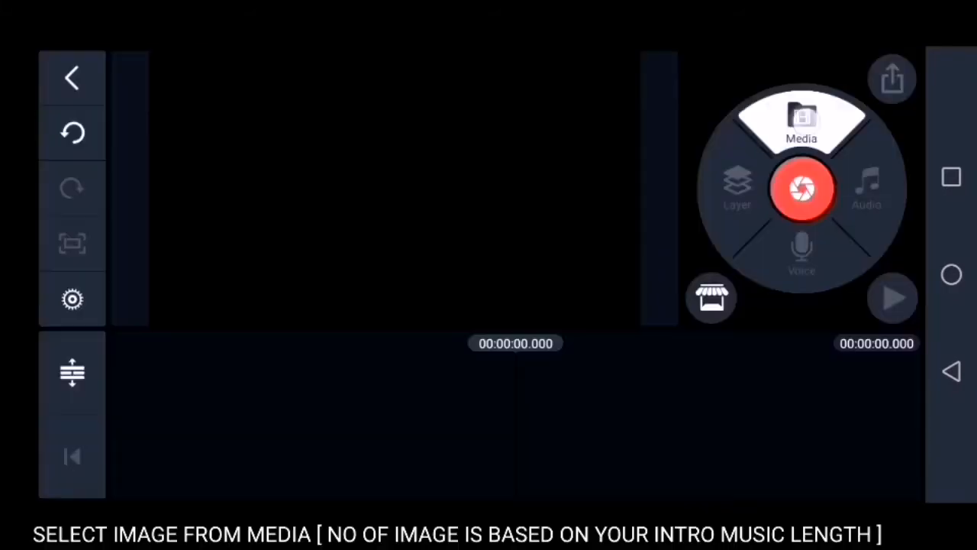
Step: Import the exported slideshow video and set its Saturation to -100
{"action": "left_click", "coordinate": [802, 126]}
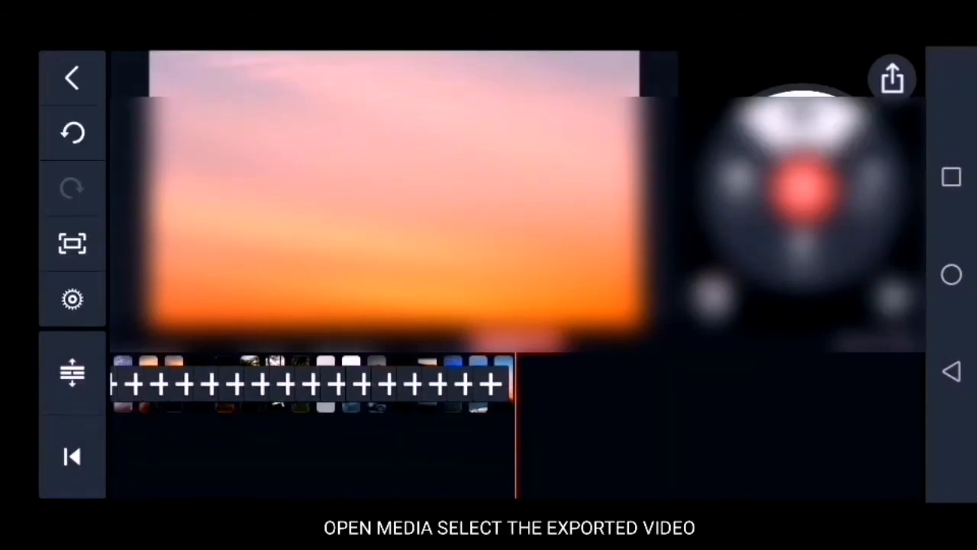
{"action": "left_click", "coordinate": [892, 77]}
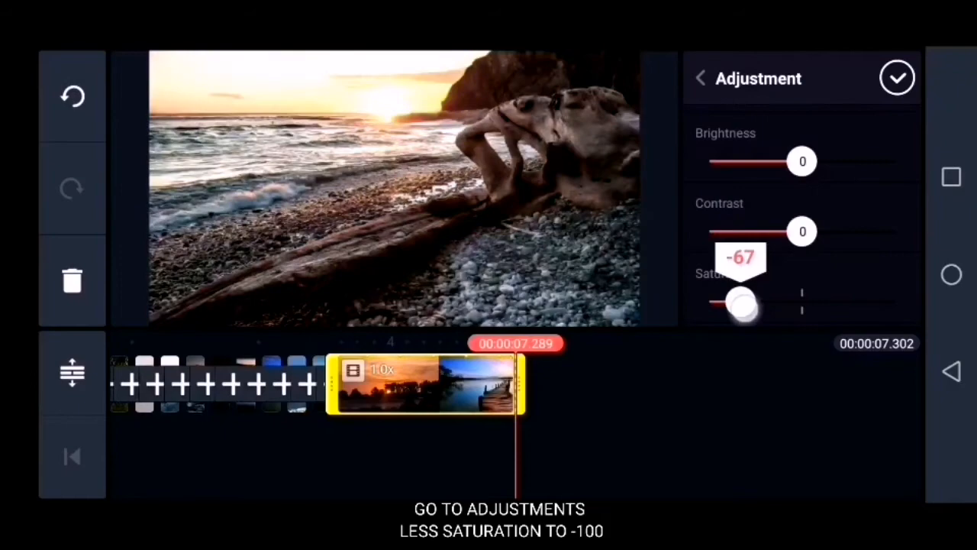
{"action": "left_click", "coordinate": [898, 77]}
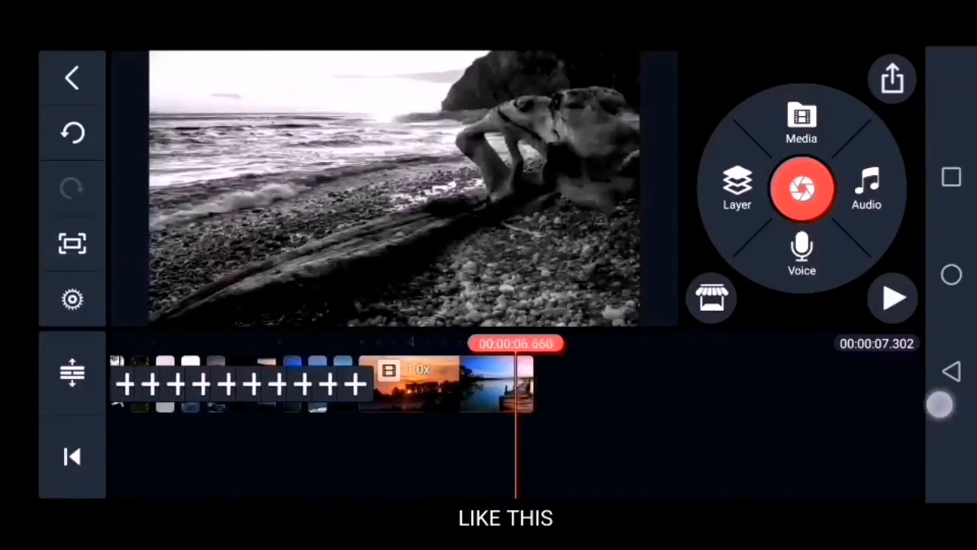
Step: Trim the imported slideshow clip and add the TP logo image as a layer
{"action": "left_click", "coordinate": [866, 187]}
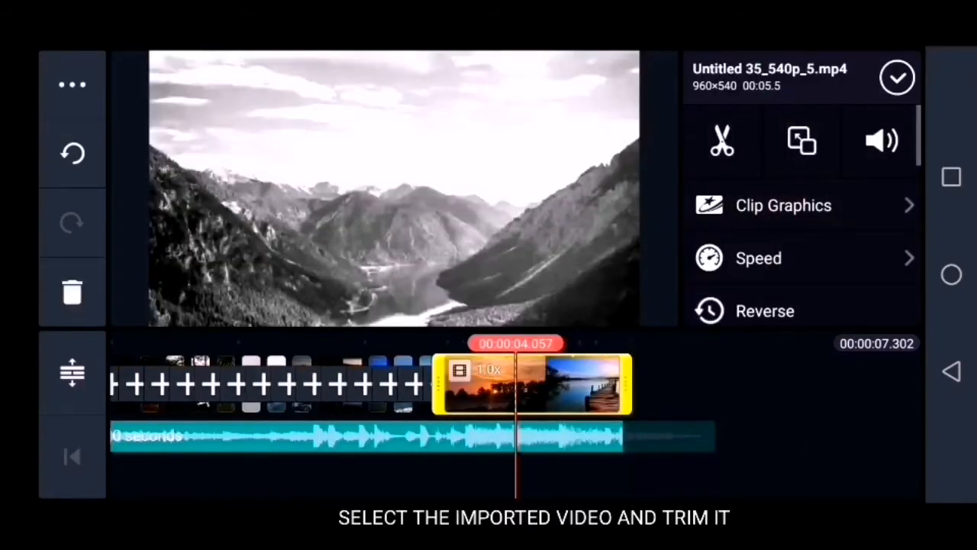
{"action": "left_click", "coordinate": [721, 140]}
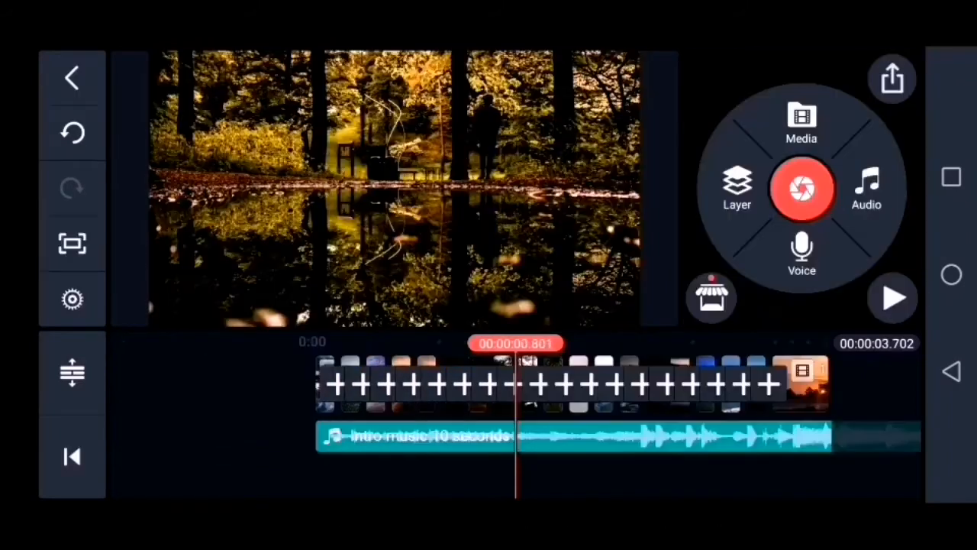
{"action": "left_click", "coordinate": [800, 122]}
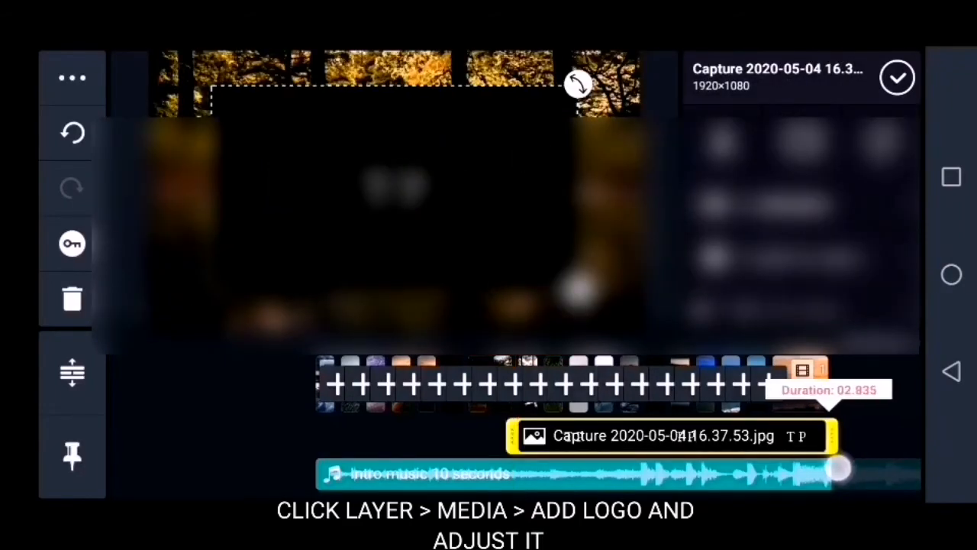
Step: Keyframe the TP logo small at its start and much larger at its end
{"action": "left_click", "coordinate": [72, 243]}
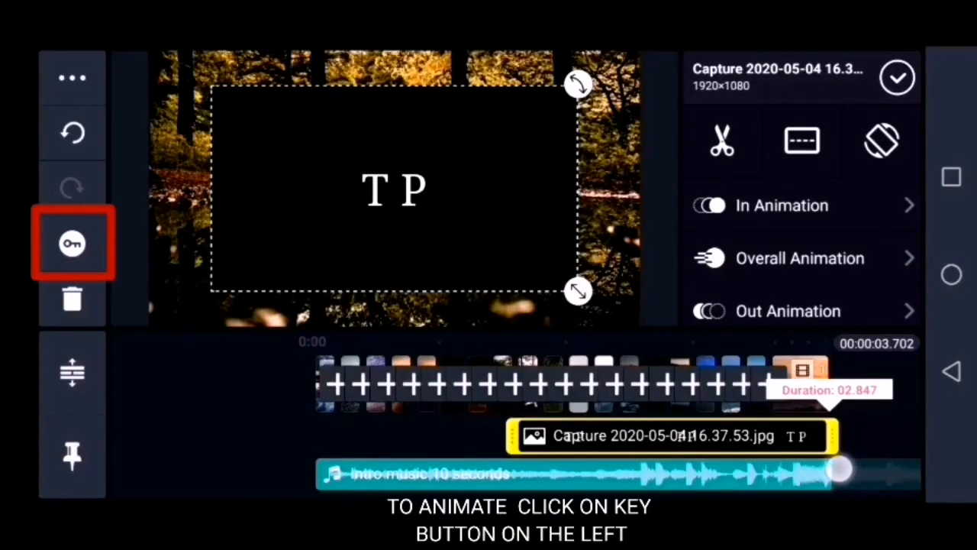
{"action": "left_click", "coordinate": [72, 243]}
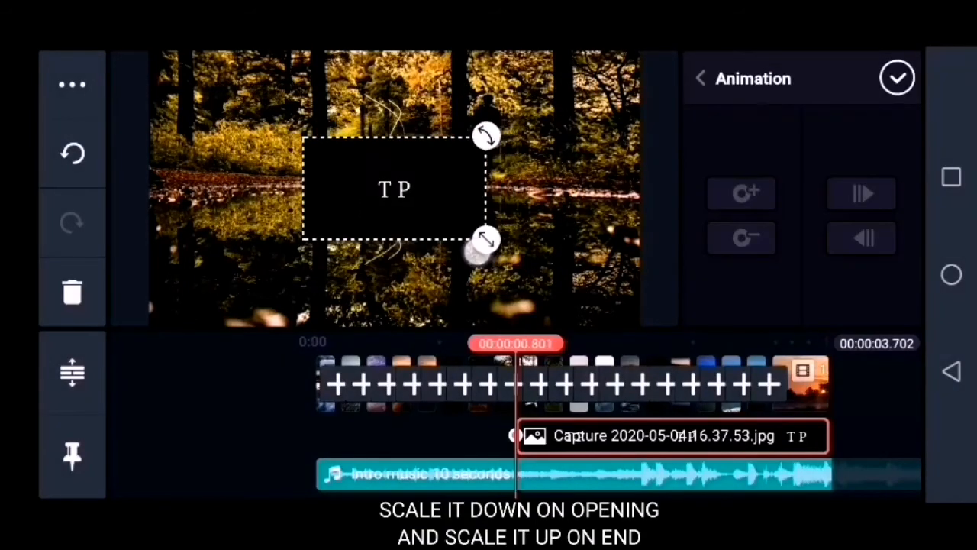
{"action": "left_click_drag", "start_coordinate": [486, 239], "coordinate": [460, 224]}
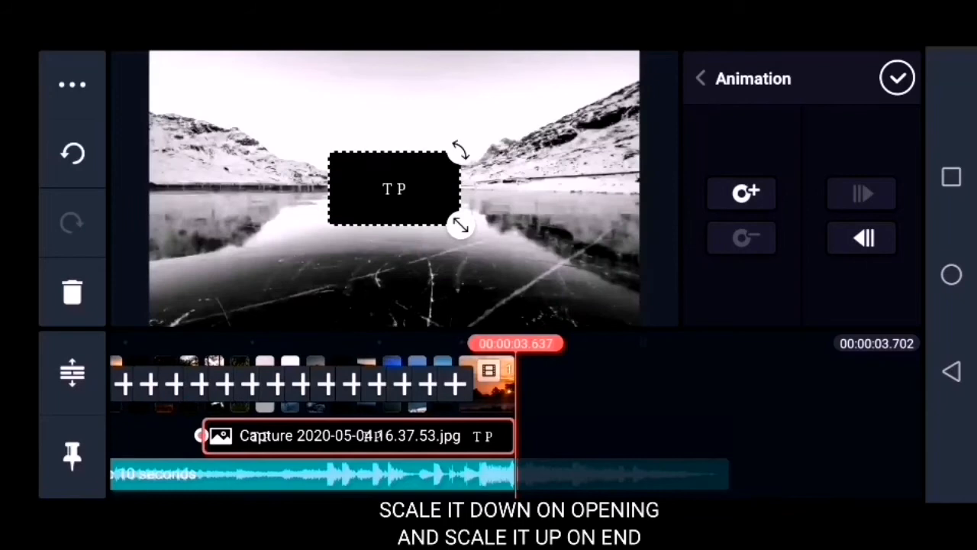
{"action": "left_click_drag", "start_coordinate": [460, 224], "coordinate": [561, 282]}
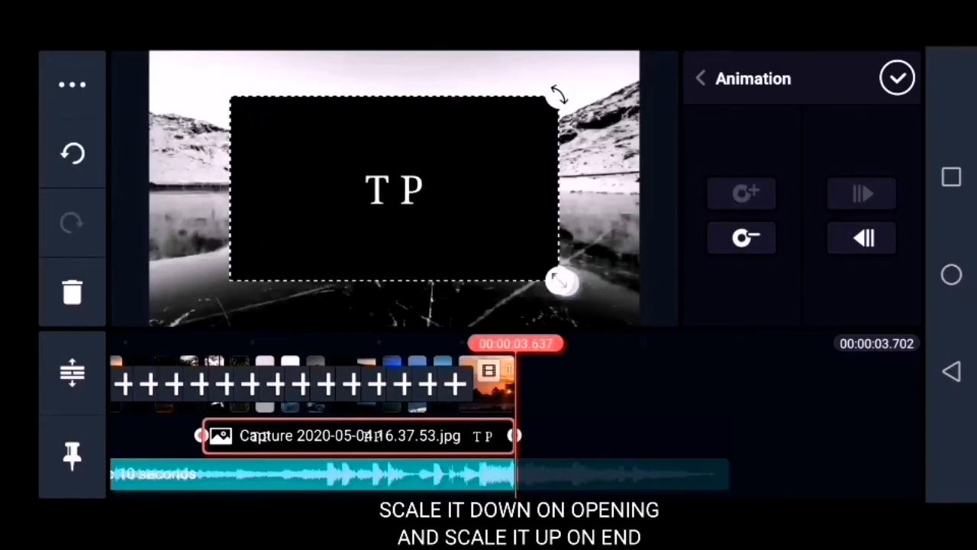
{"action": "left_click_drag", "start_coordinate": [563, 281], "coordinate": [584, 295]}
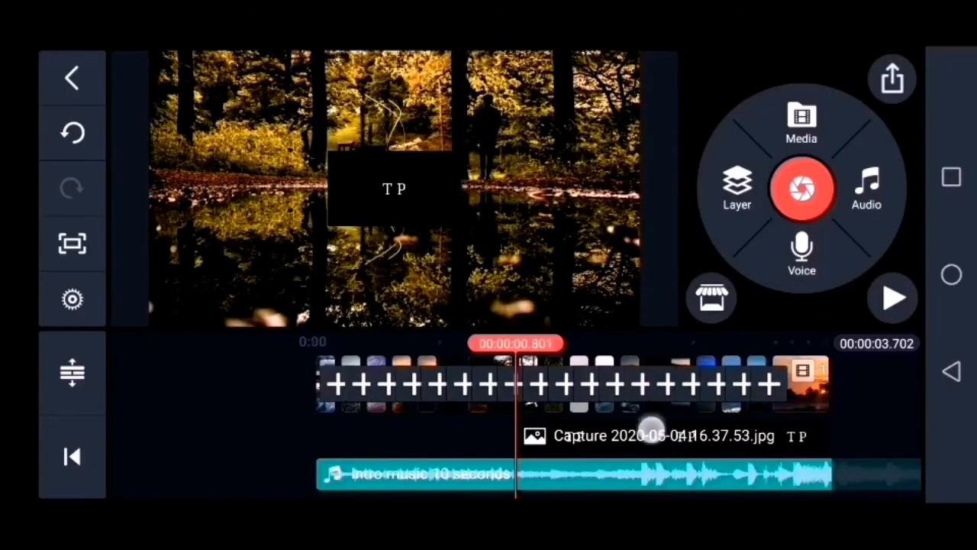
Step: Set the TP logo's blending to Screen and give it a Fade in-animation
{"action": "left_click", "coordinate": [664, 436]}
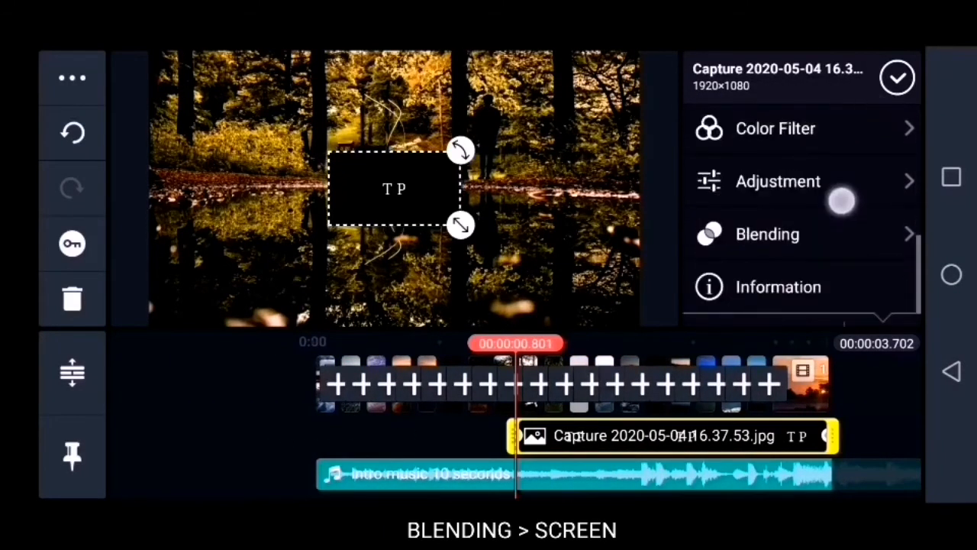
{"action": "left_click", "coordinate": [767, 233]}
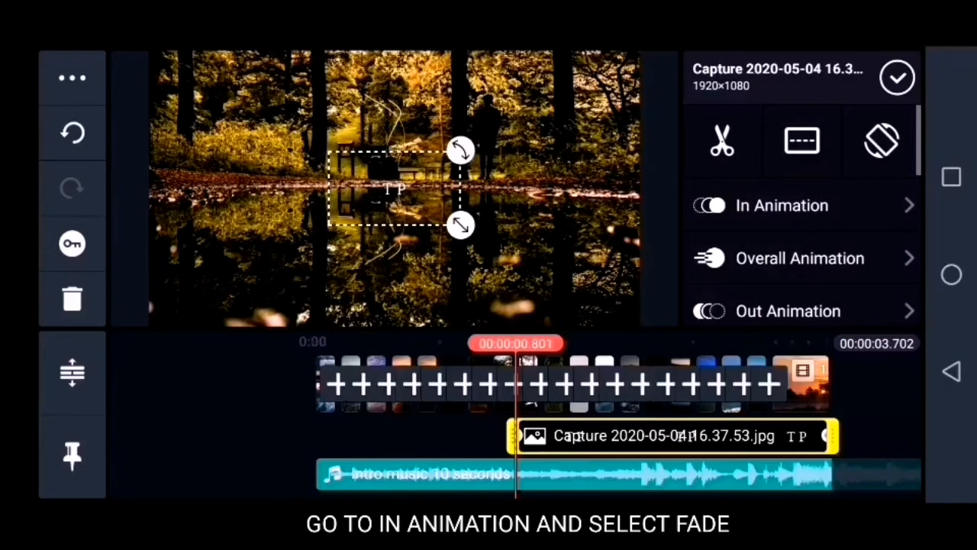
{"action": "left_click", "coordinate": [781, 204]}
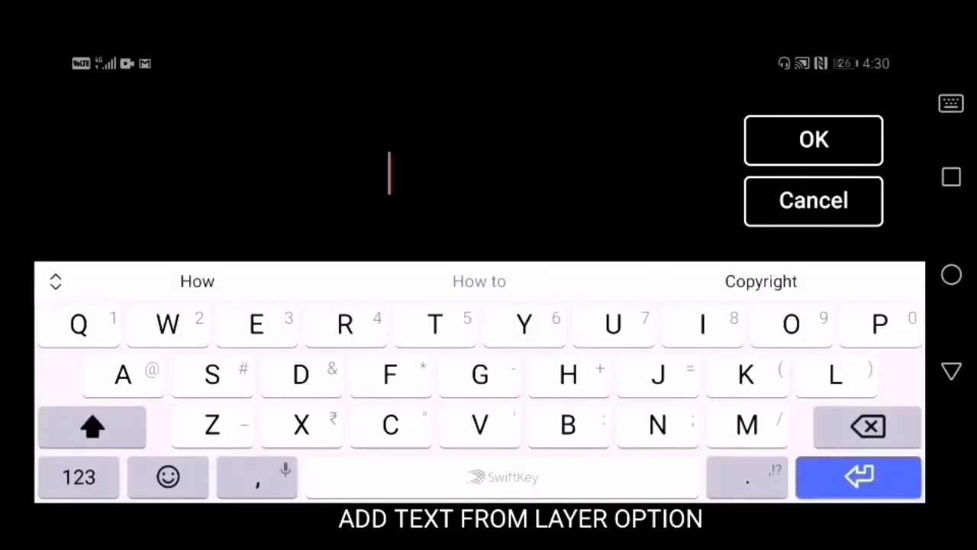
Step: Add a black TECHNO PARK text layer in a bold Roboto font
{"action": "type", "text": "TECHNO PARK"}
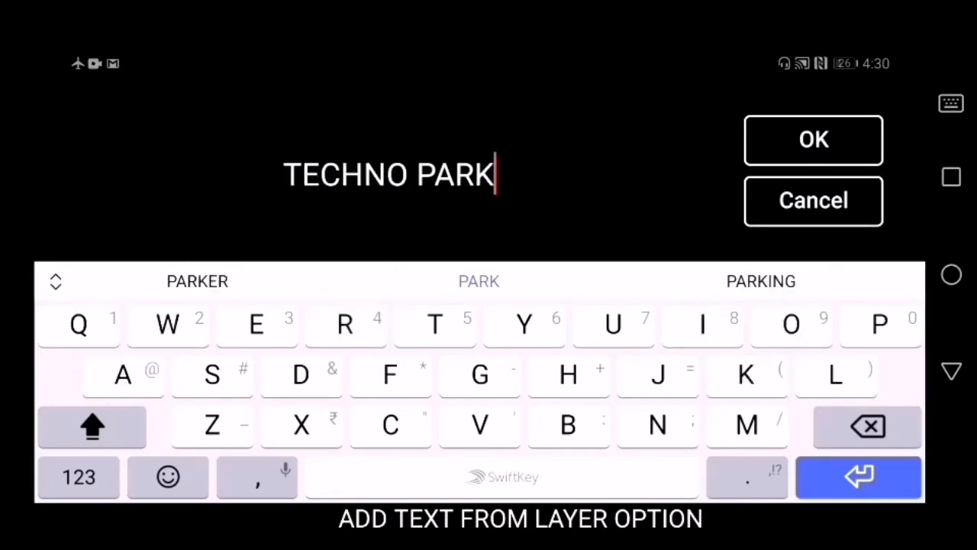
{"action": "left_click", "coordinate": [813, 140]}
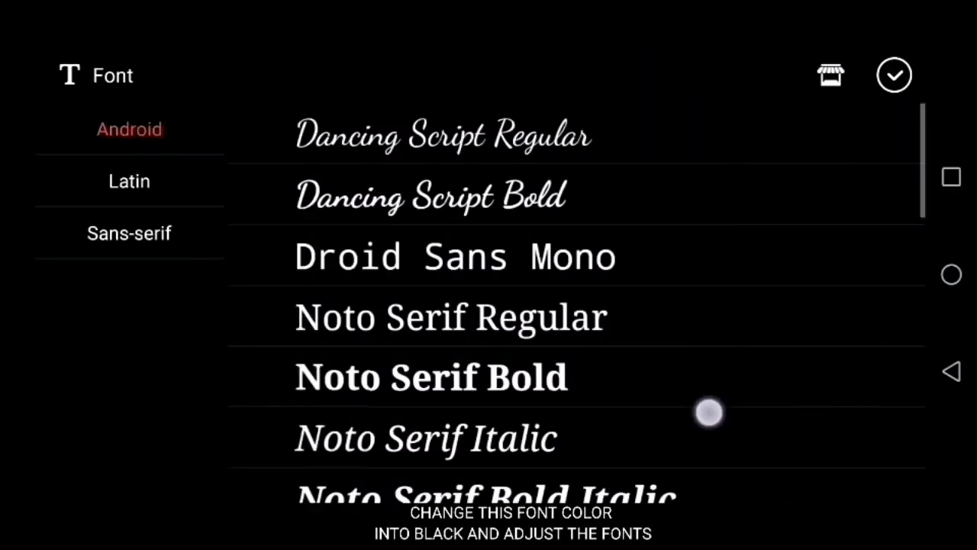
{"action": "scroll", "scroll_direction": "down", "scroll_amount": 3}
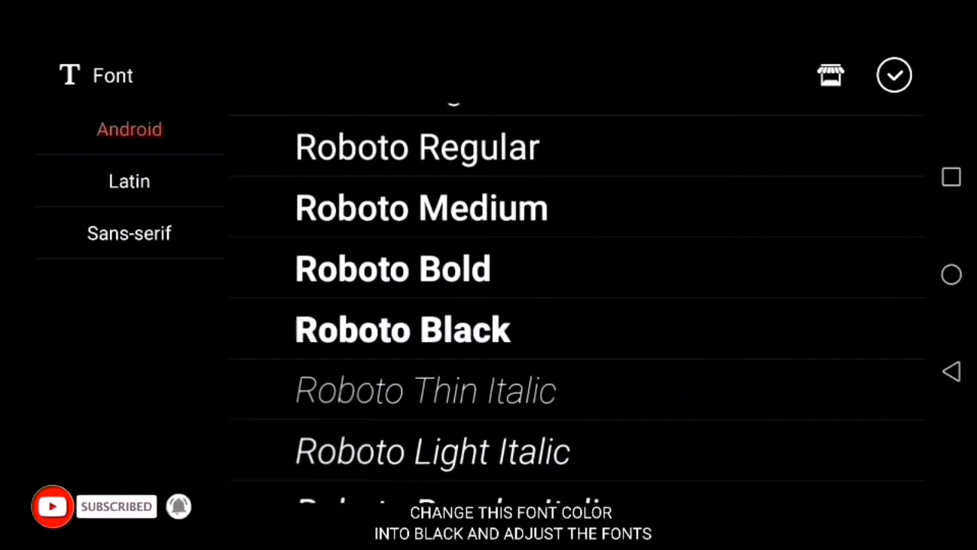
{"action": "left_click", "coordinate": [894, 74]}
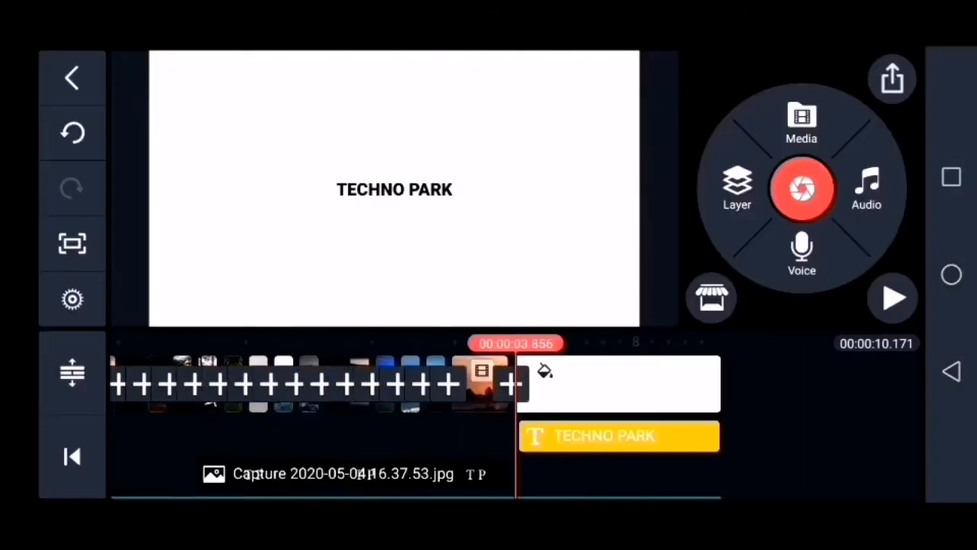
Step: Give the TECHNO PARK text a Fade in-animation lasting 2.5 seconds
{"action": "left_click", "coordinate": [618, 435]}
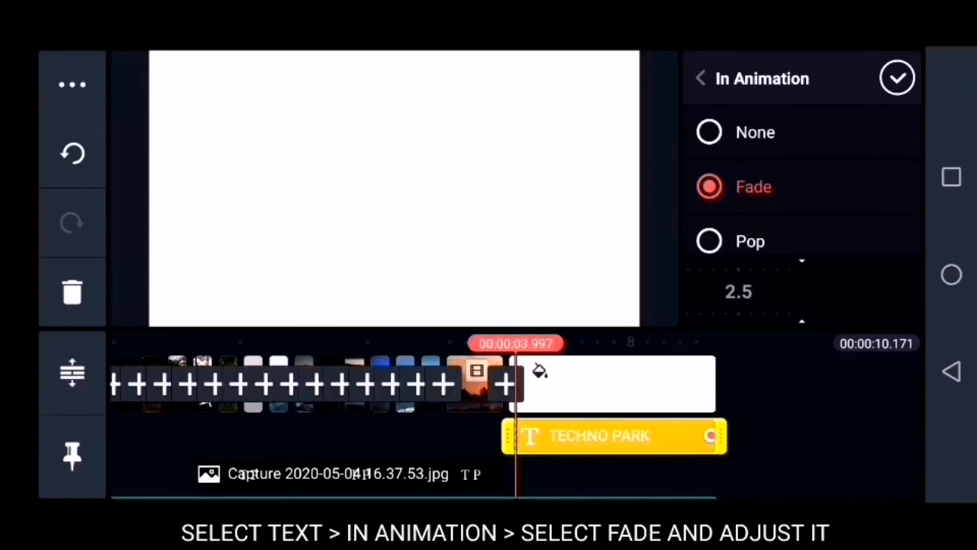
{"action": "left_click", "coordinate": [898, 77]}
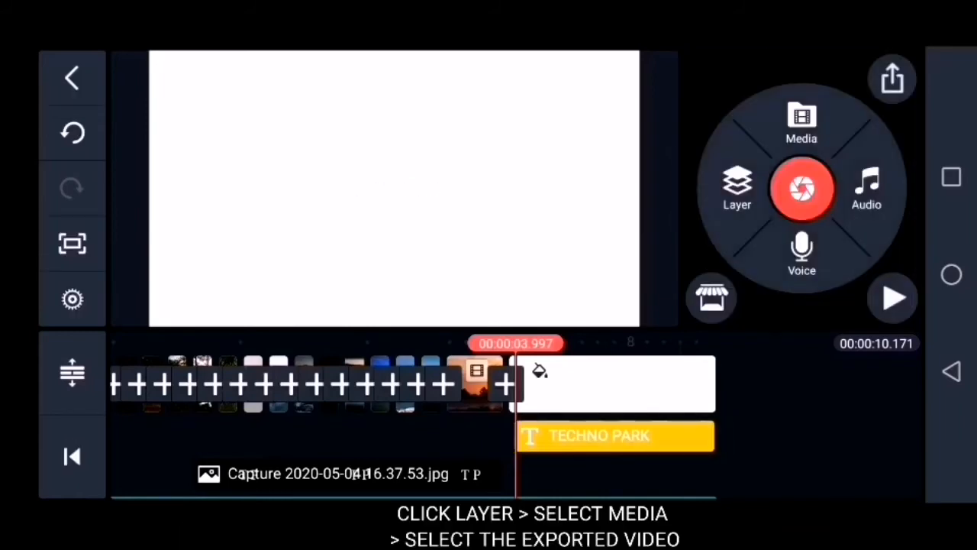
Step: Layer the exported slideshow video over the title, resized to match, with Screen blending
{"action": "left_click", "coordinate": [737, 189]}
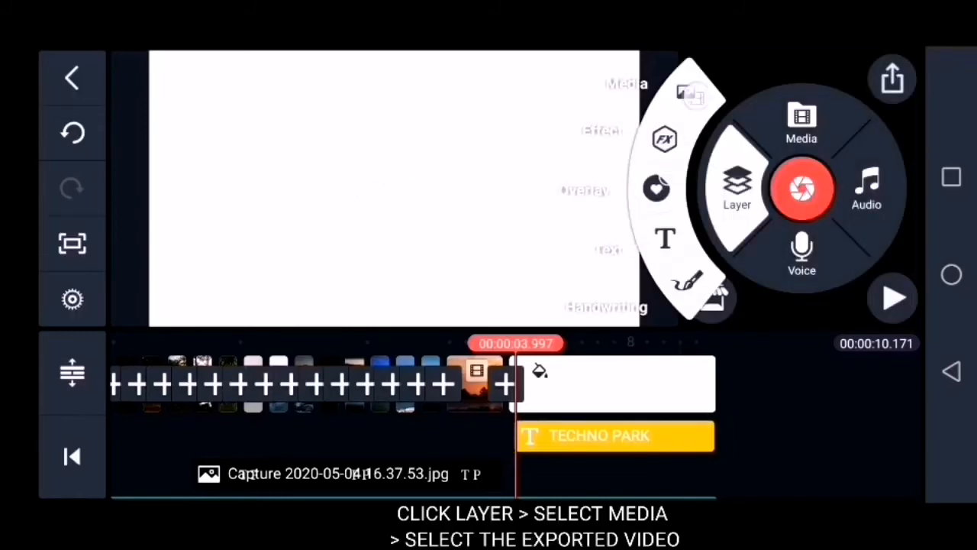
{"action": "left_click", "coordinate": [800, 123]}
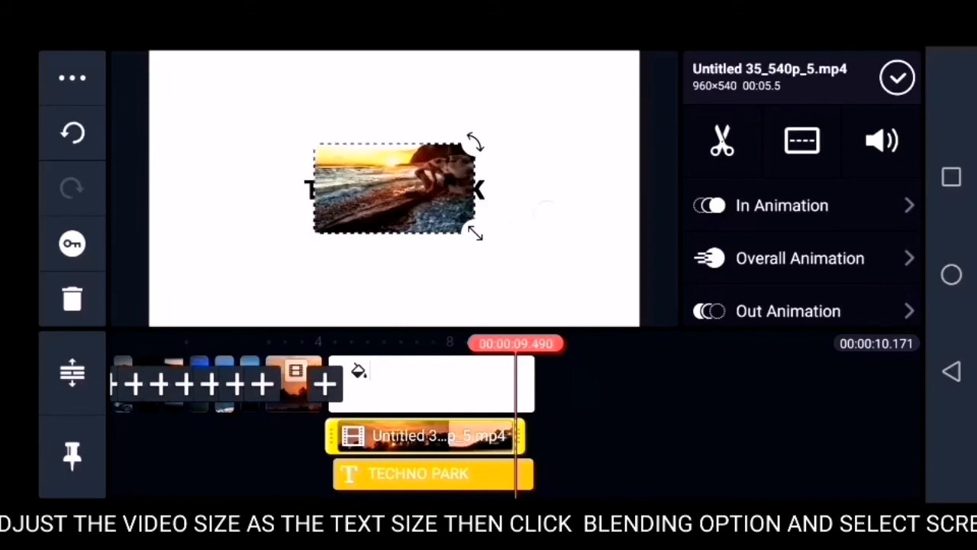
{"action": "scroll", "scroll_direction": "down", "scroll_amount": 3}
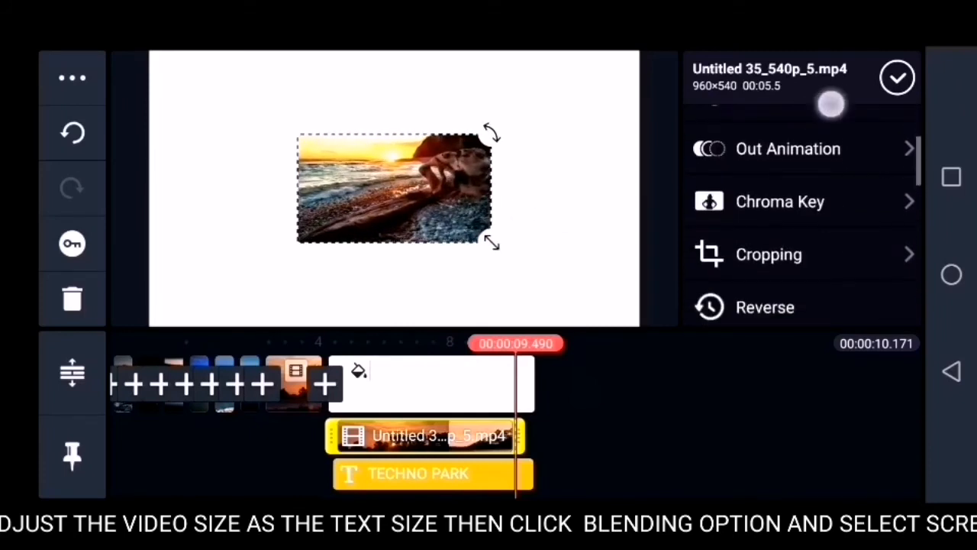
{"action": "scroll", "scroll_direction": "down", "scroll_amount": 3}
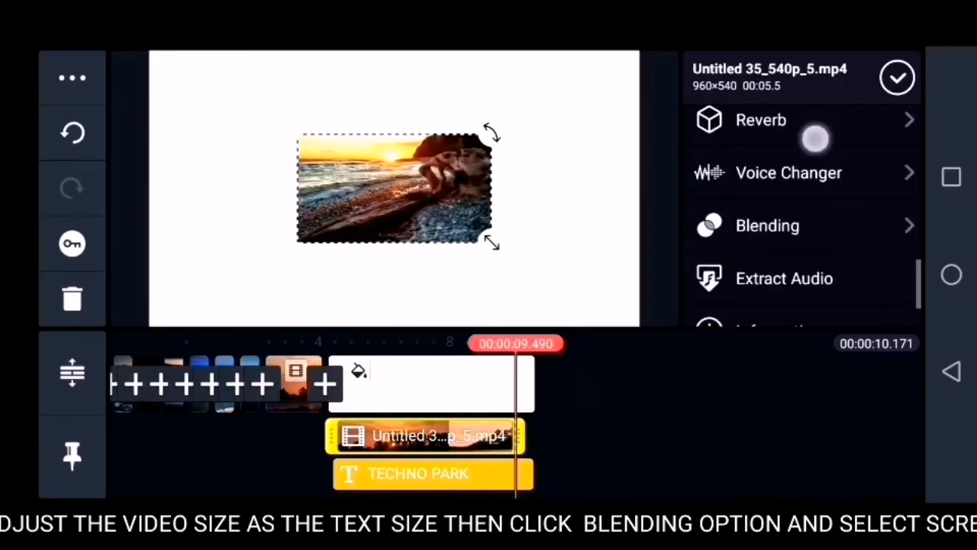
{"action": "left_click", "coordinate": [767, 225]}
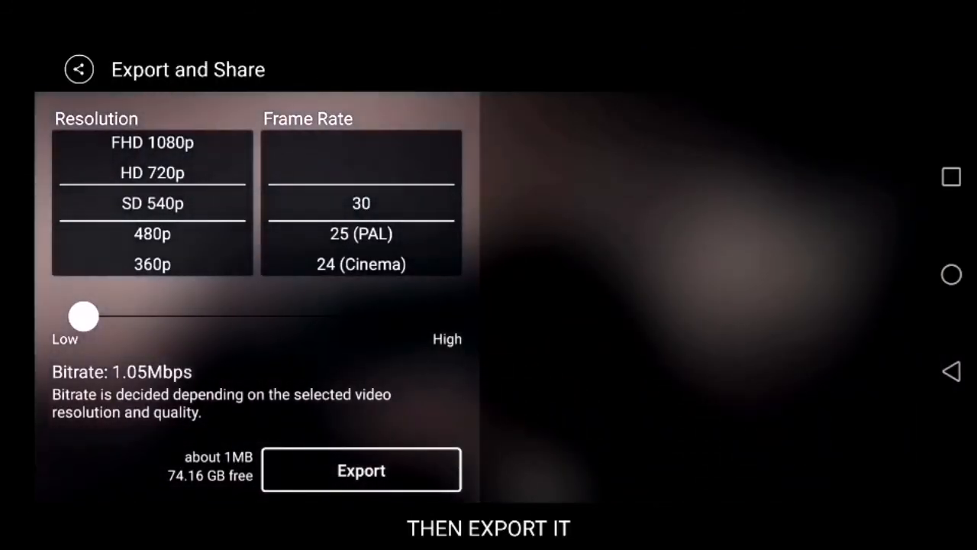
Step: Export the TECHNO PARK intro with the default SD 540p, 30 fps settings
{"action": "left_click", "coordinate": [362, 470]}
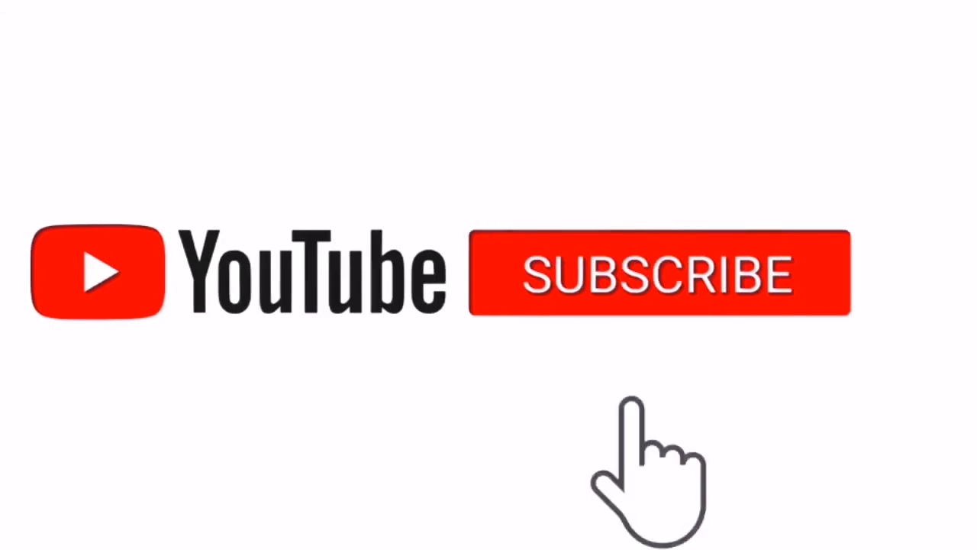
{"action": "left_click", "coordinate": [658, 272]}
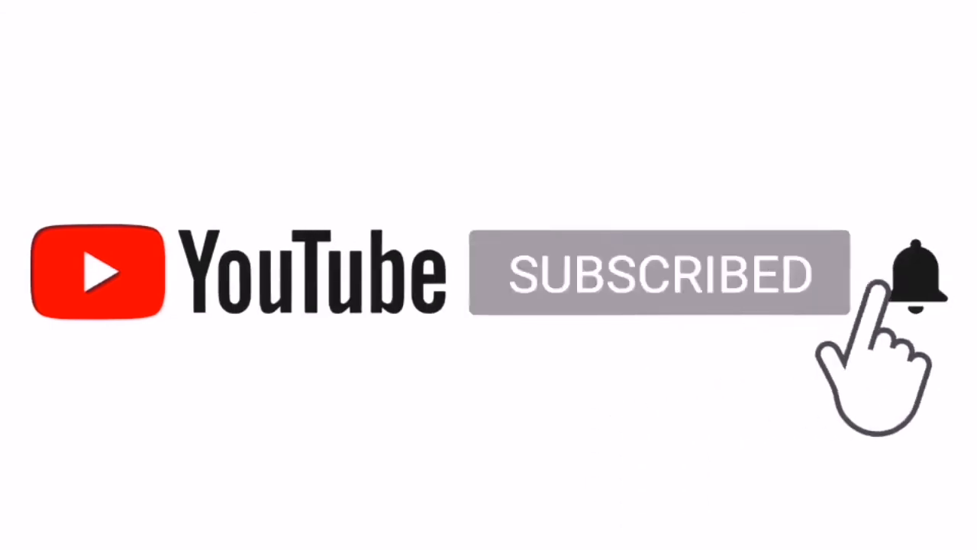
{"action": "left_click", "coordinate": [916, 275]}
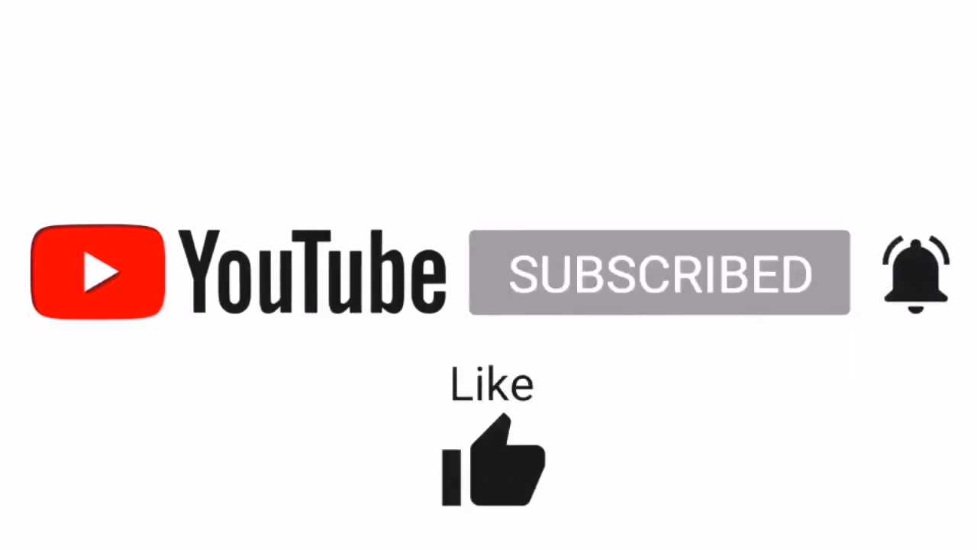